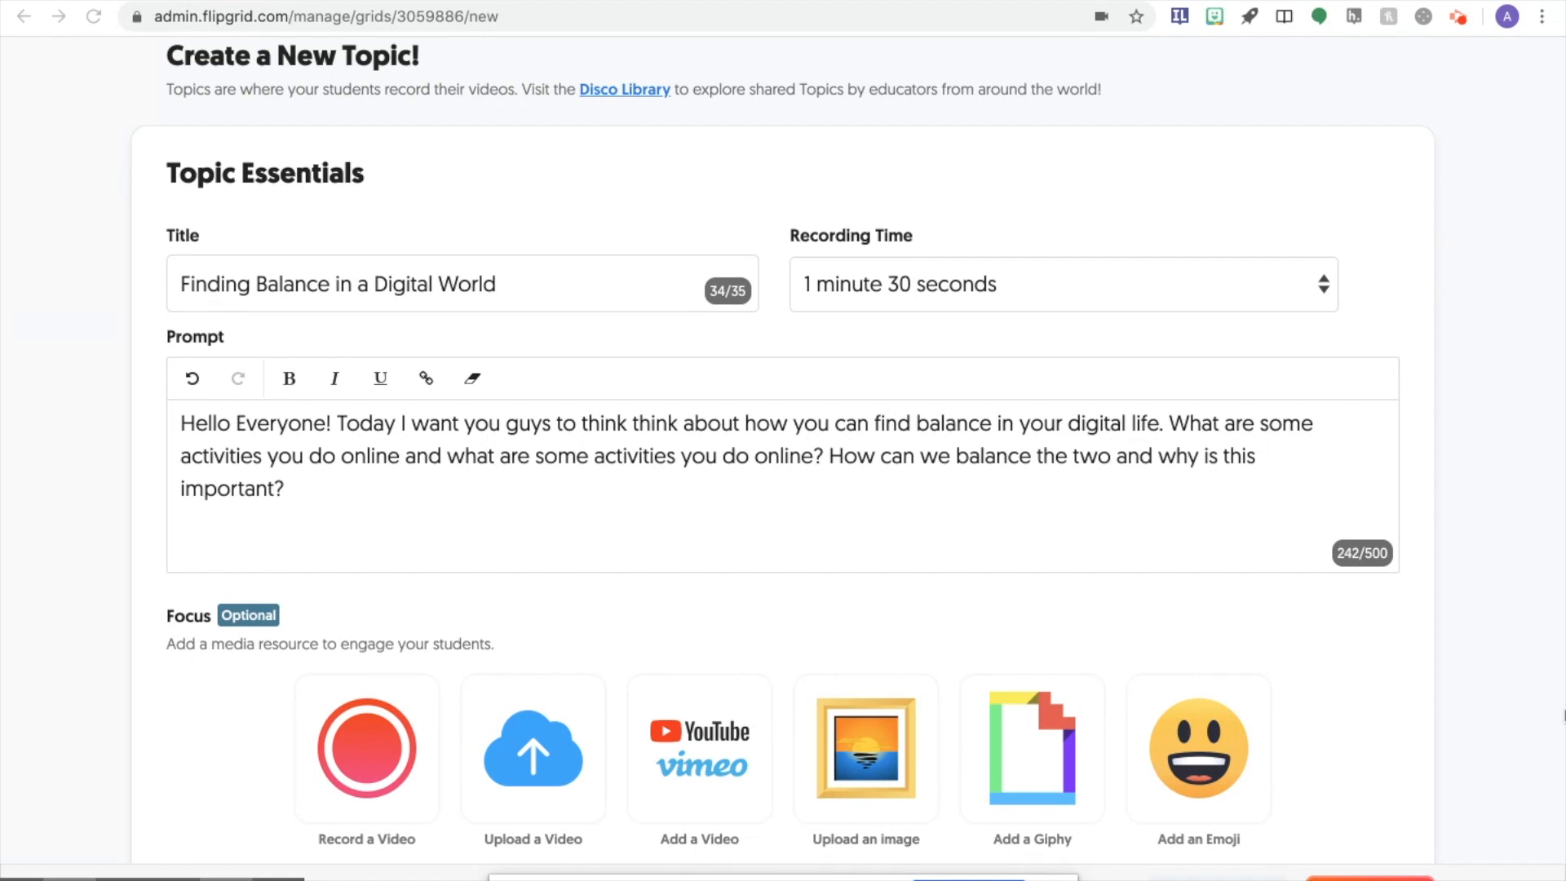
mouse_move(1435, 690)
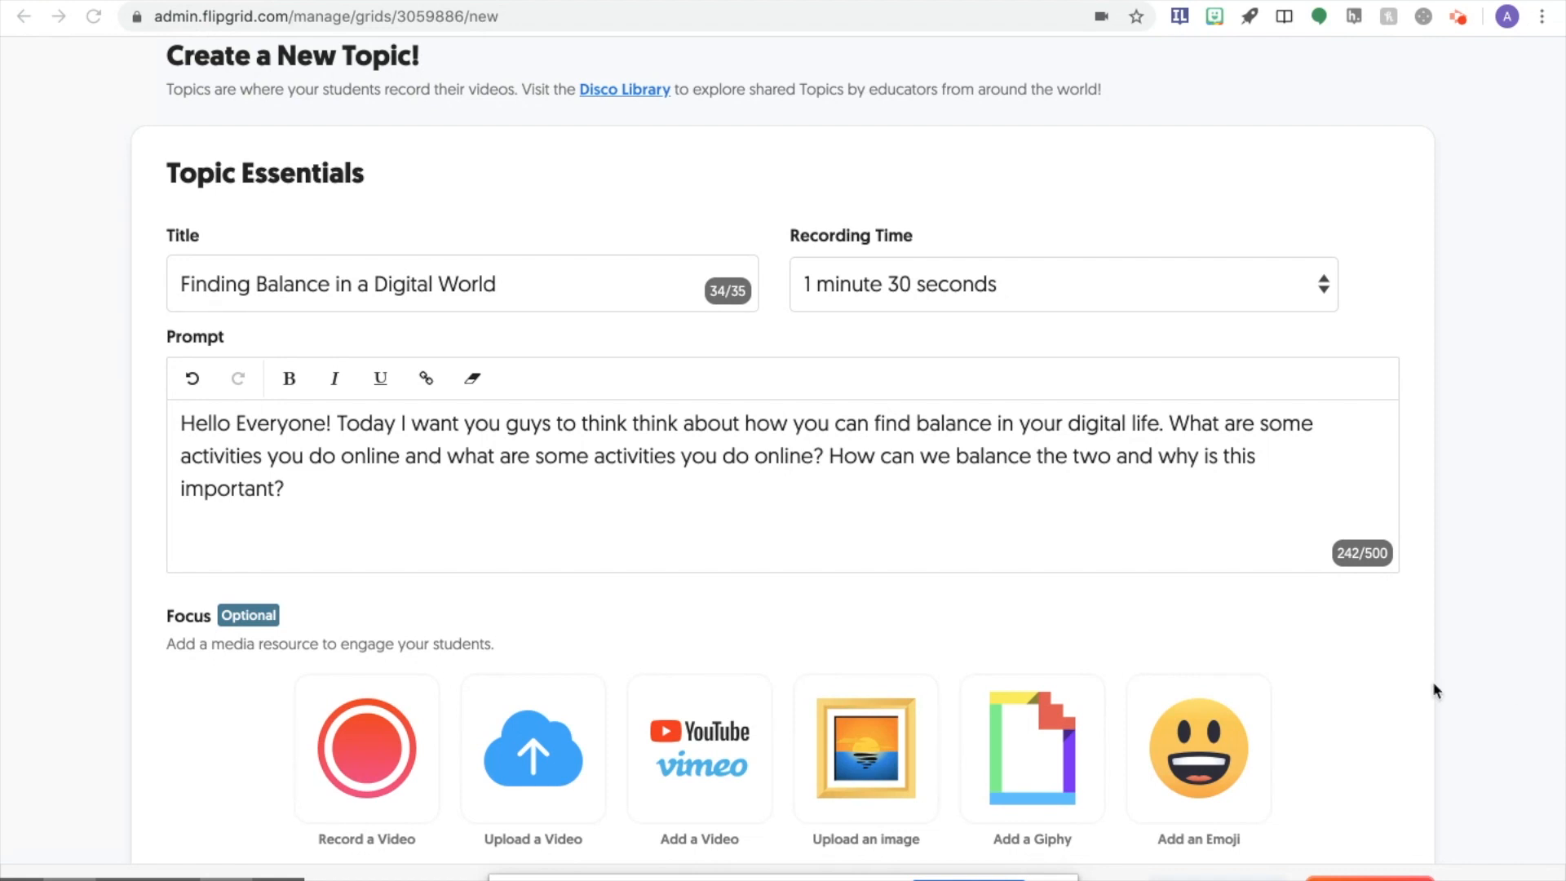
- Open the video recorder and begin recording the entire screen
scroll(down, 3)
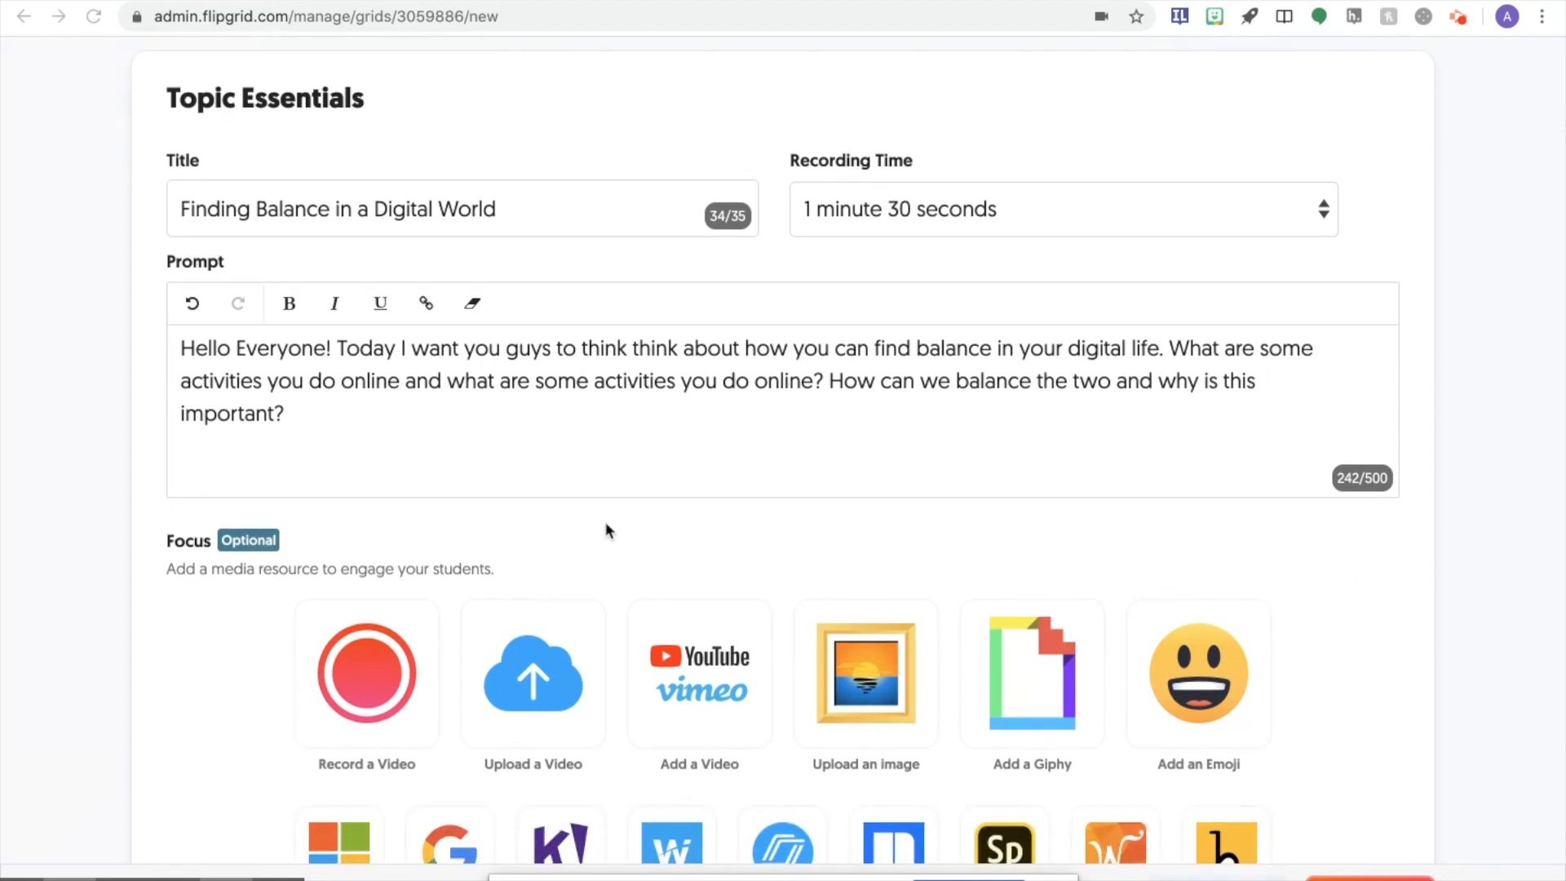
click(366, 673)
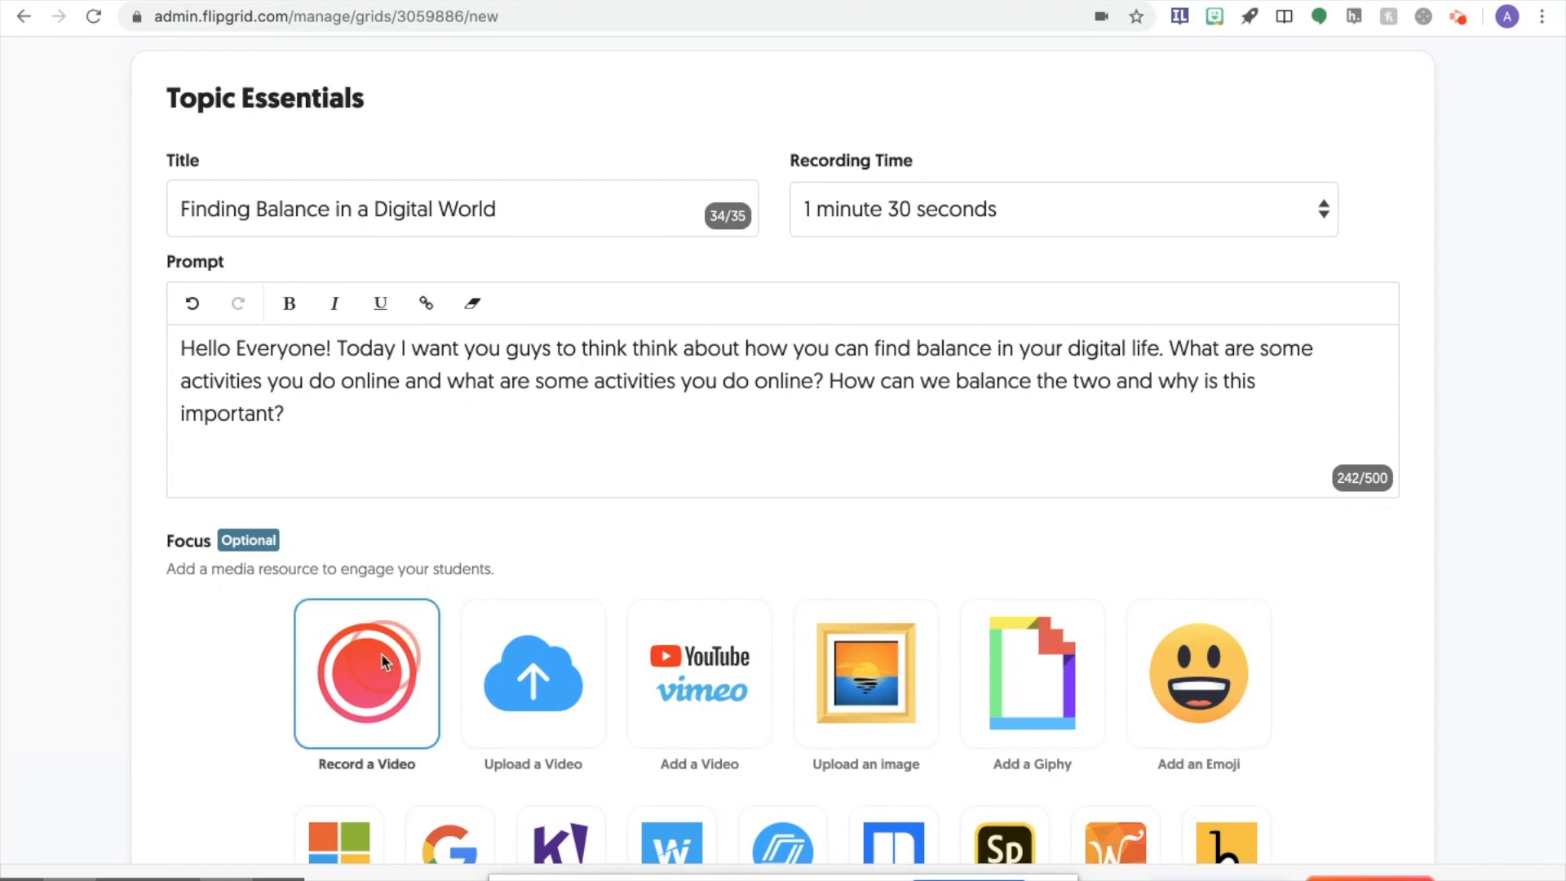
click(365, 674)
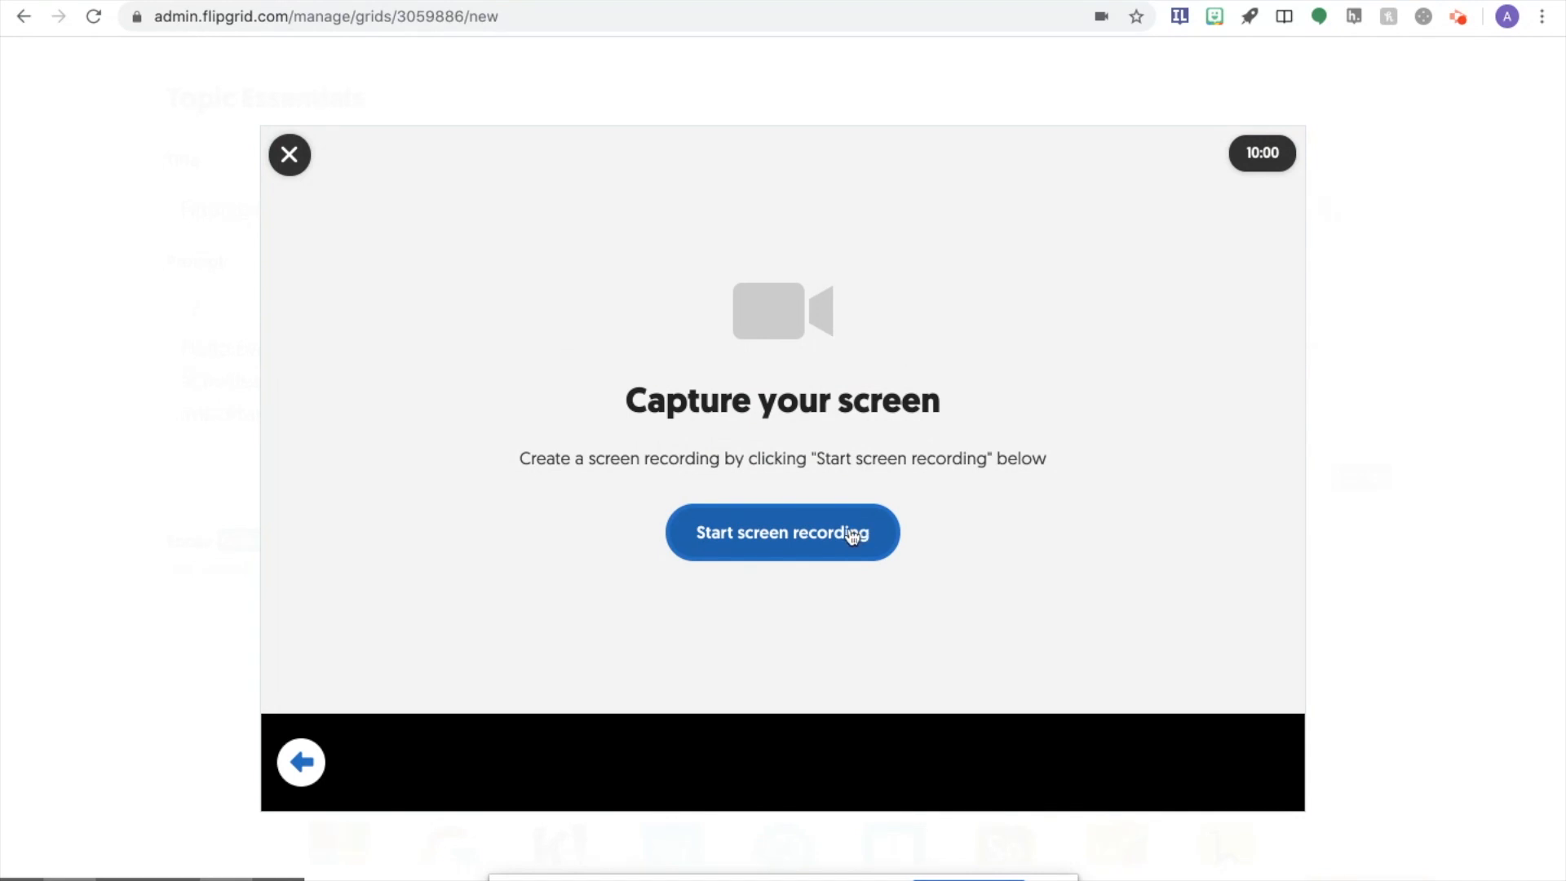
click(782, 532)
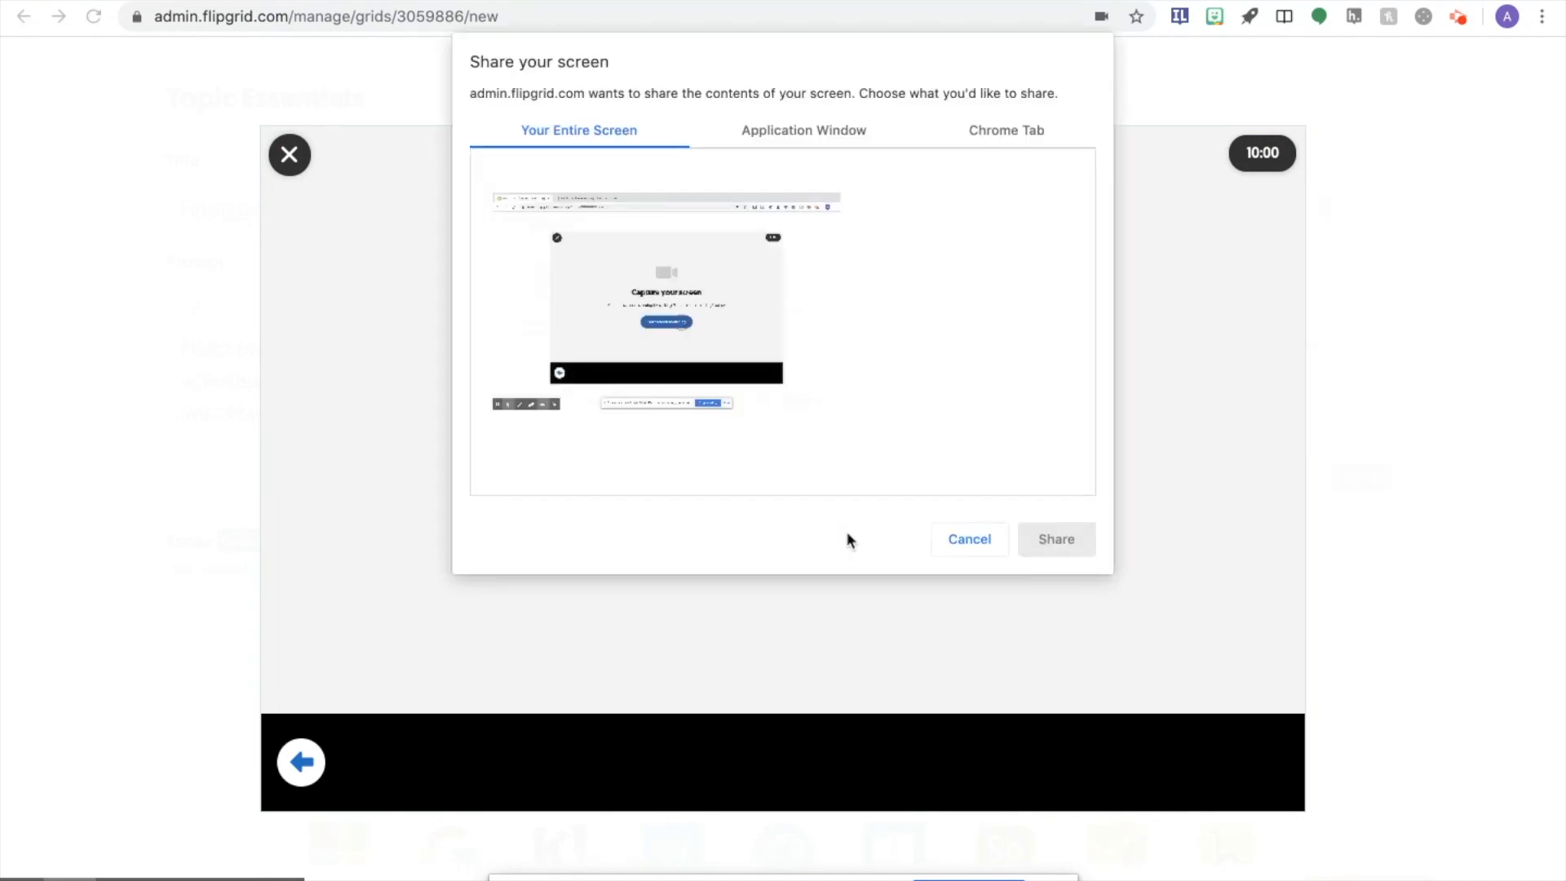
click(666, 300)
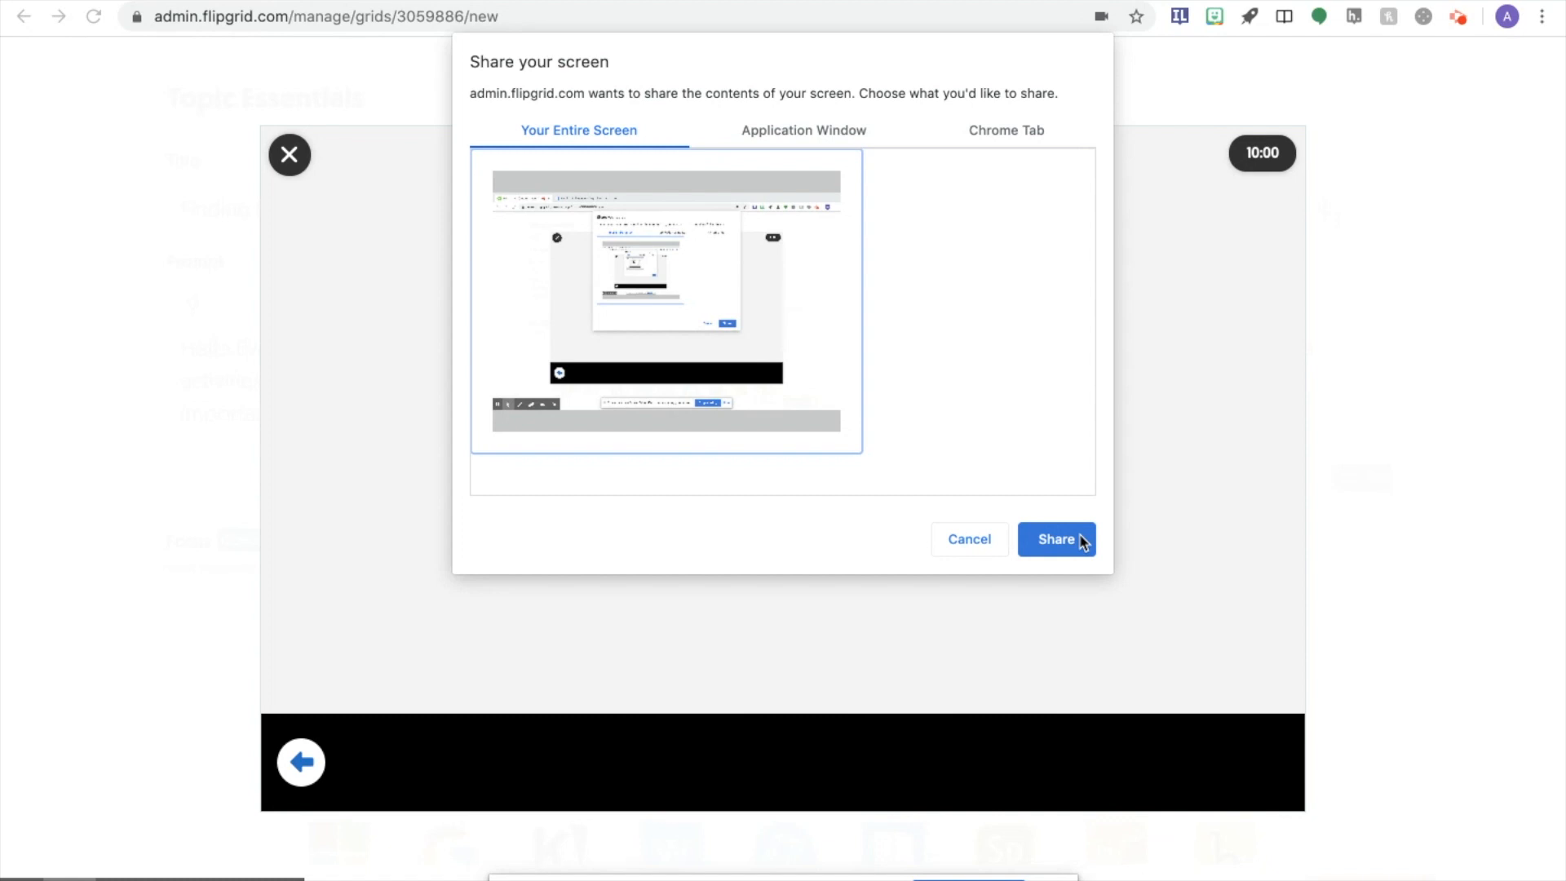
click(1055, 539)
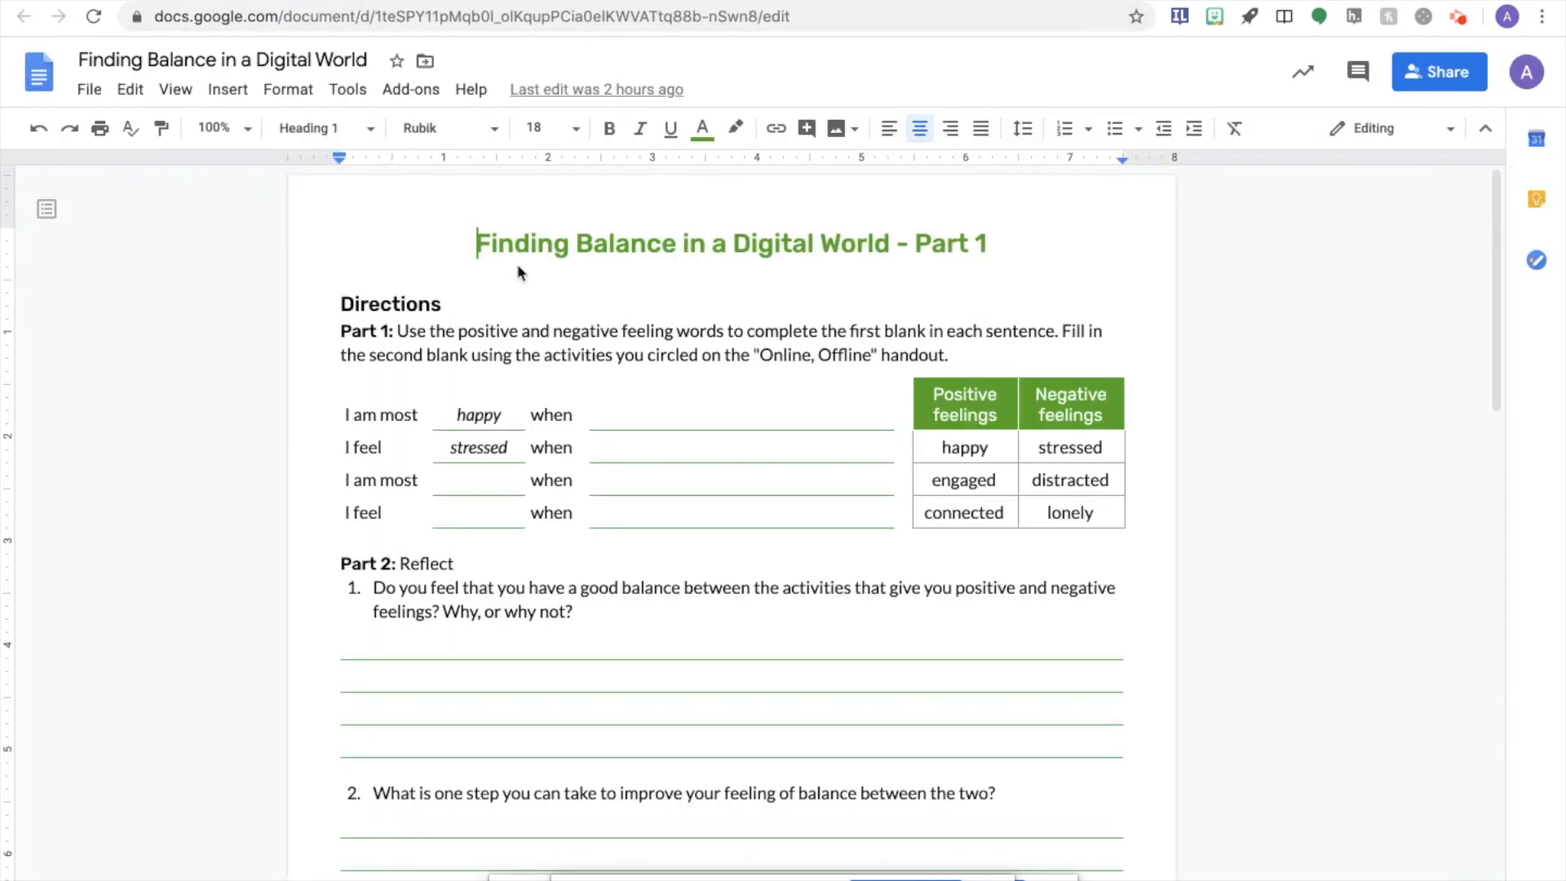
mouse_move(679, 390)
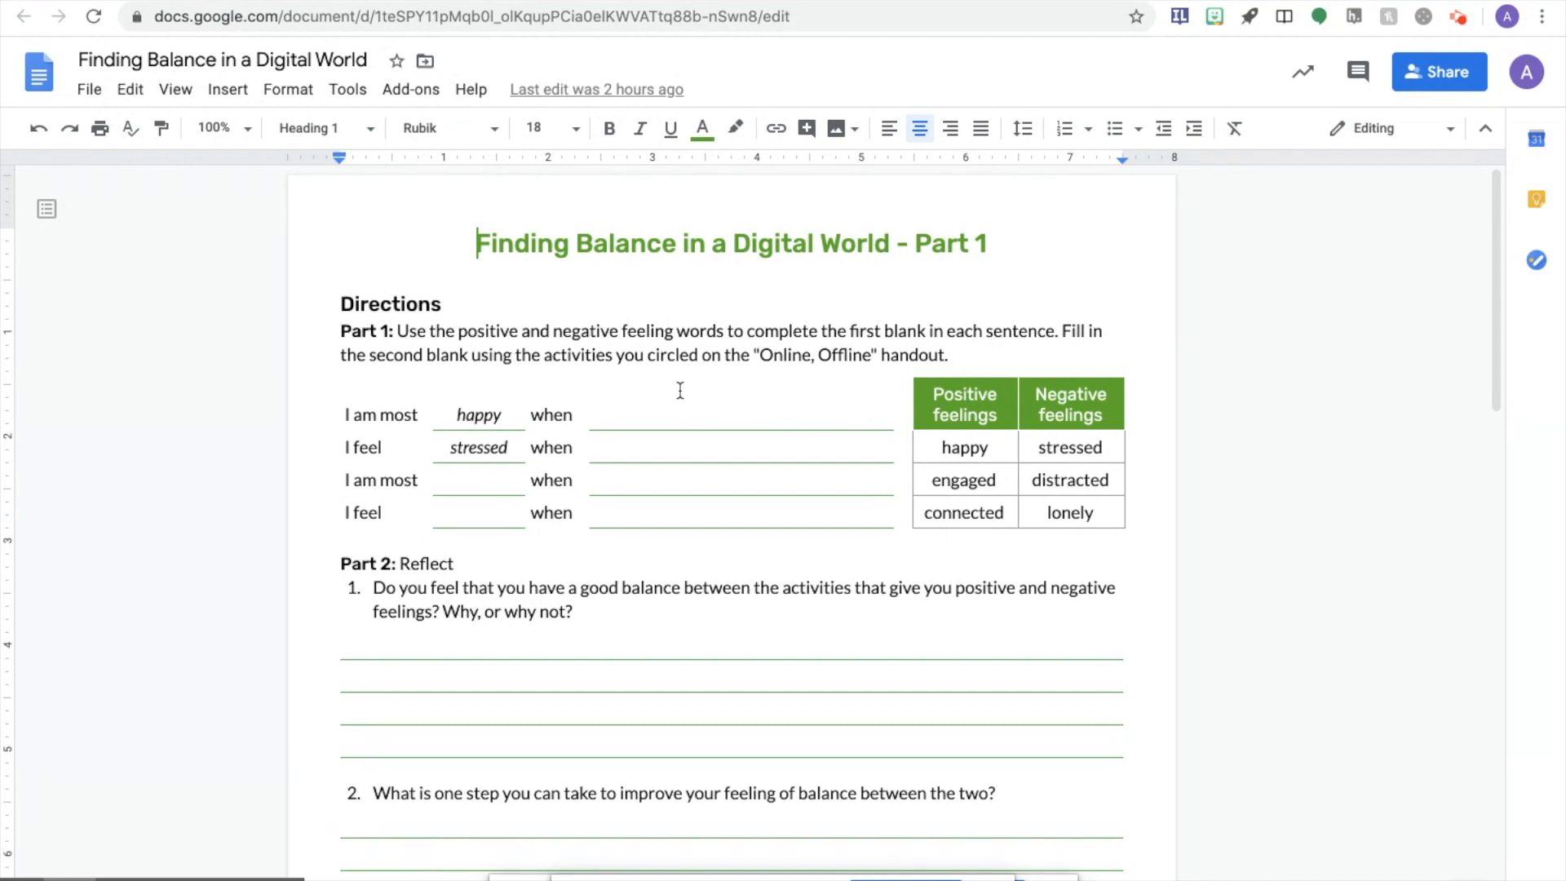
- Scroll the worksheet from Part 1 down to the Part 2 reflection questions
scroll(down, 3)
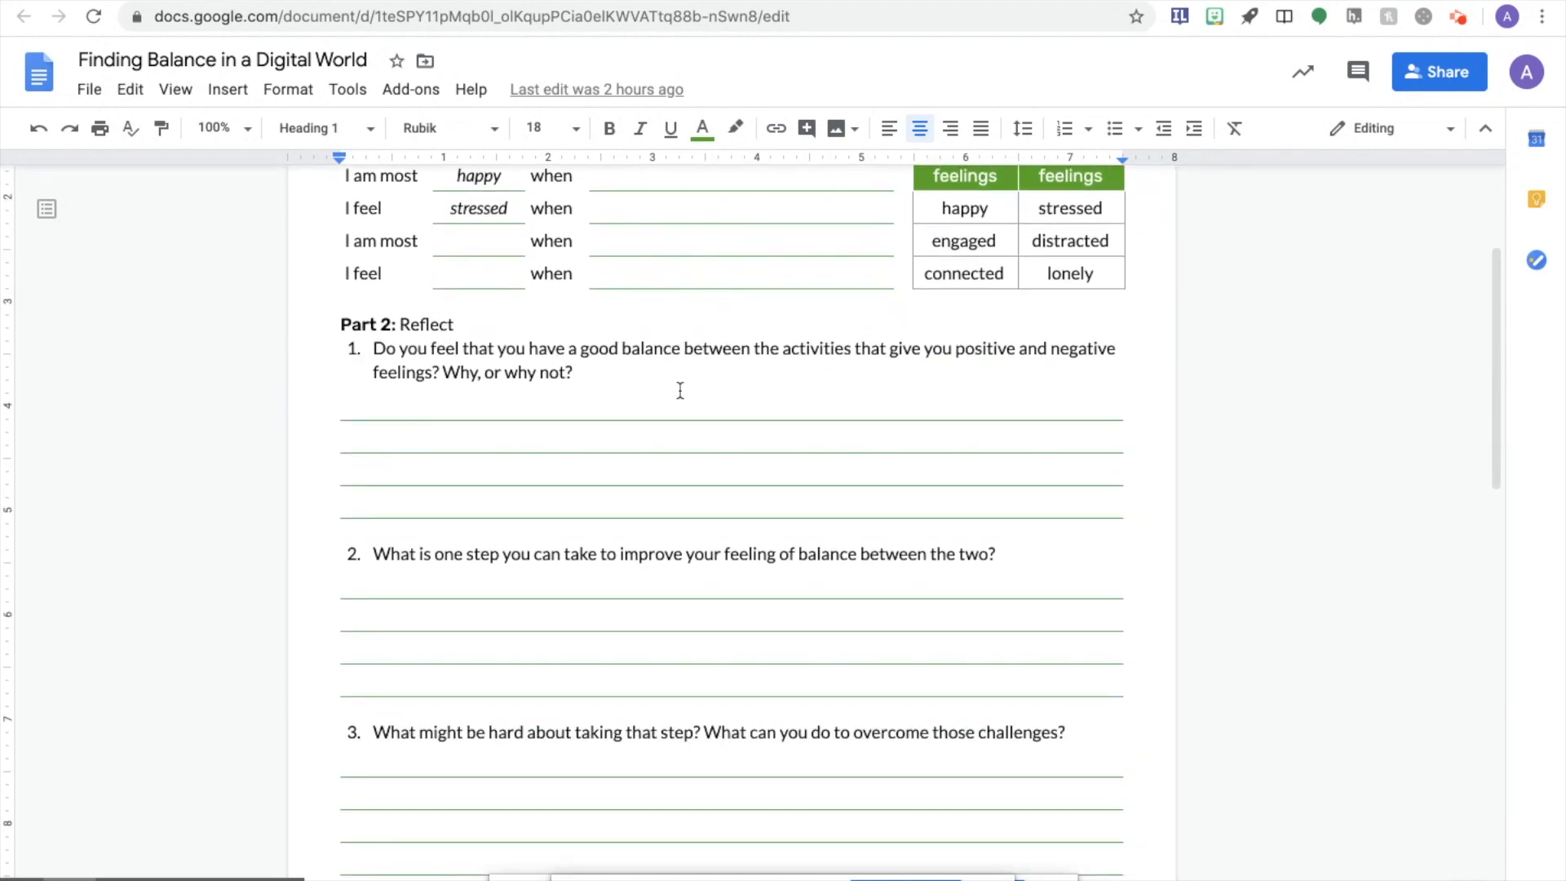
scroll(down, 3)
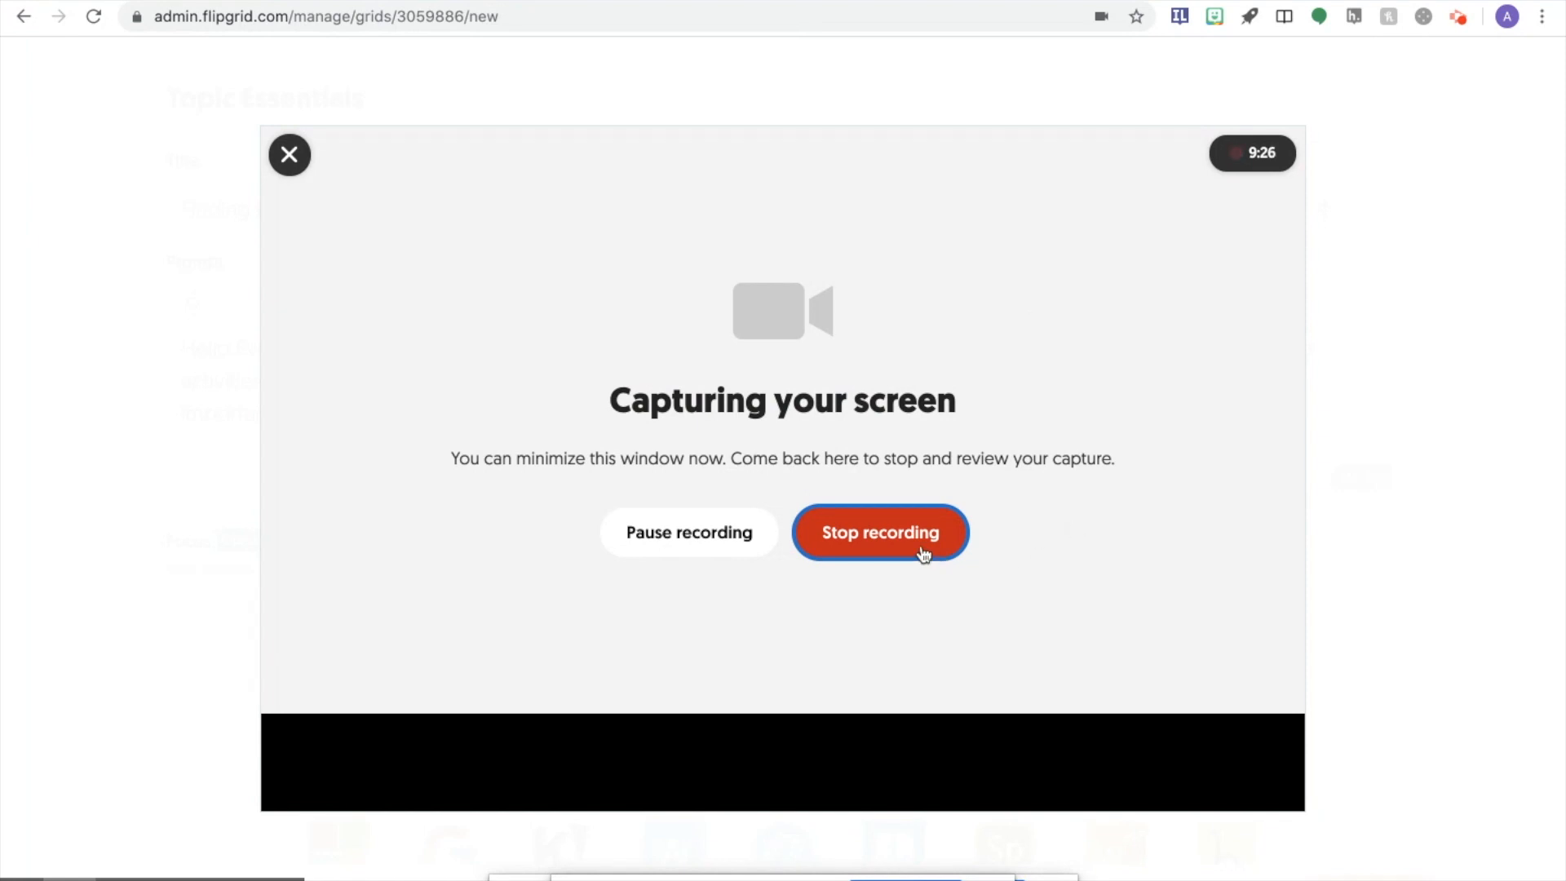
- Stop the screen recording so the recorder shows the camera view
click(879, 531)
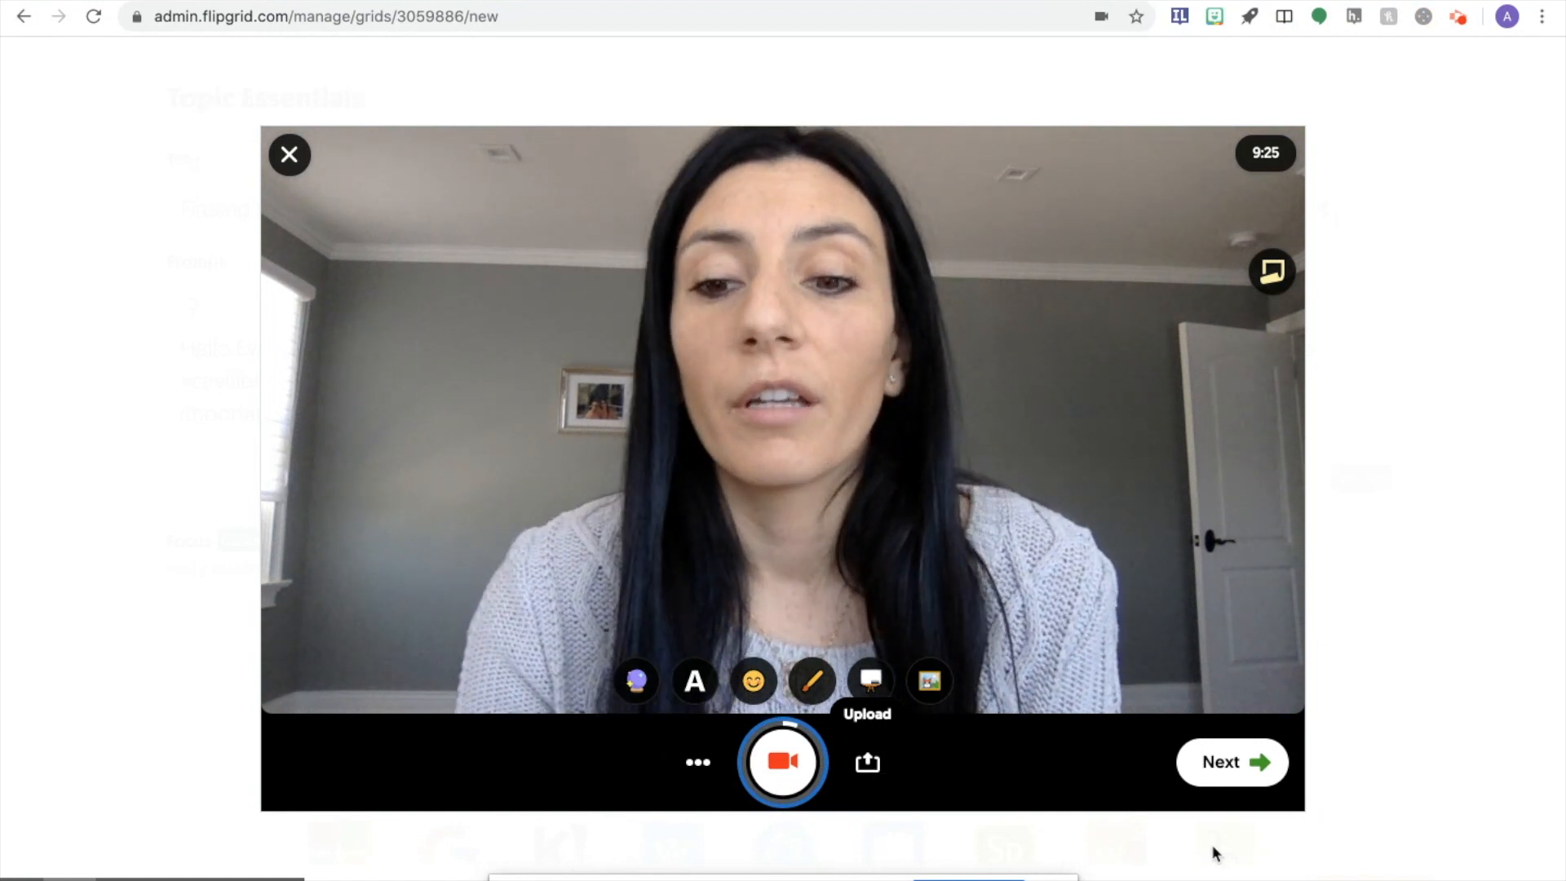
- Record a short webcam clip, then pause with about 9:19 remaining
click(782, 761)
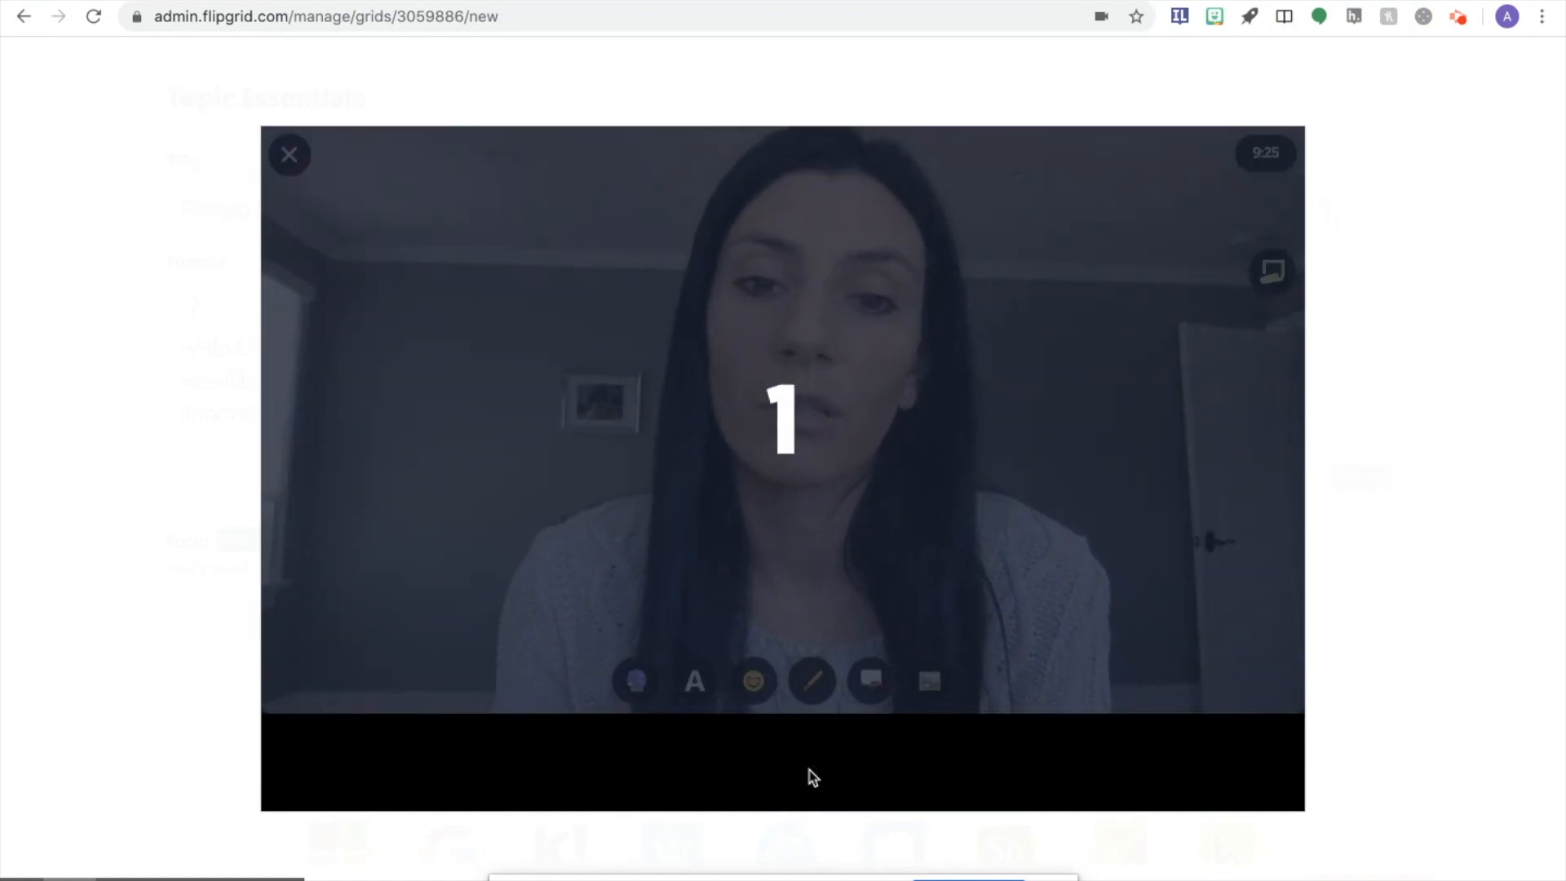
click(782, 761)
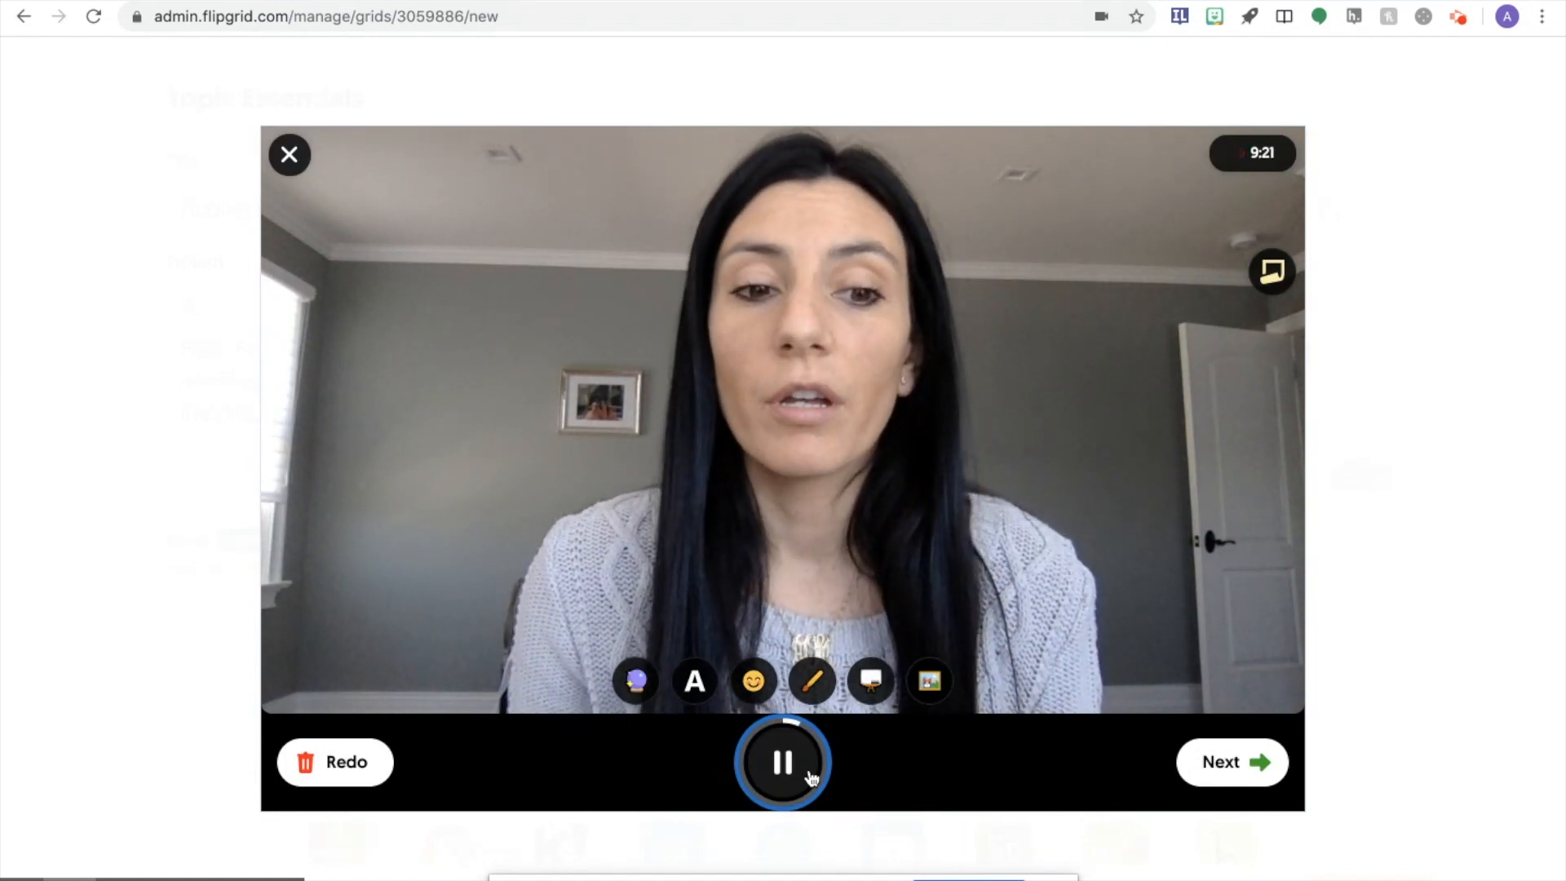
click(782, 761)
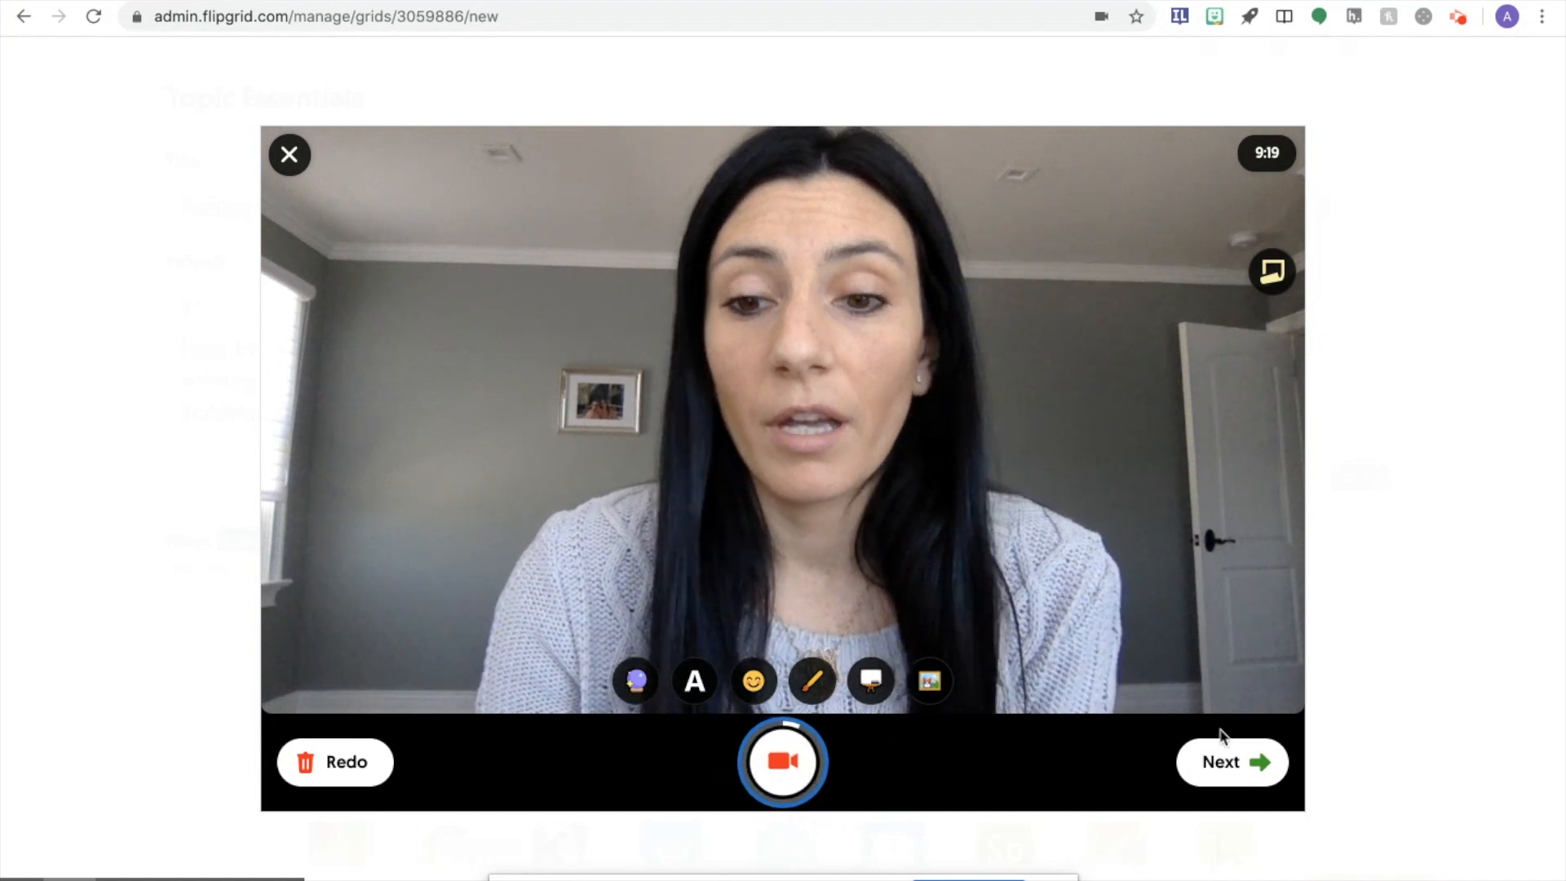